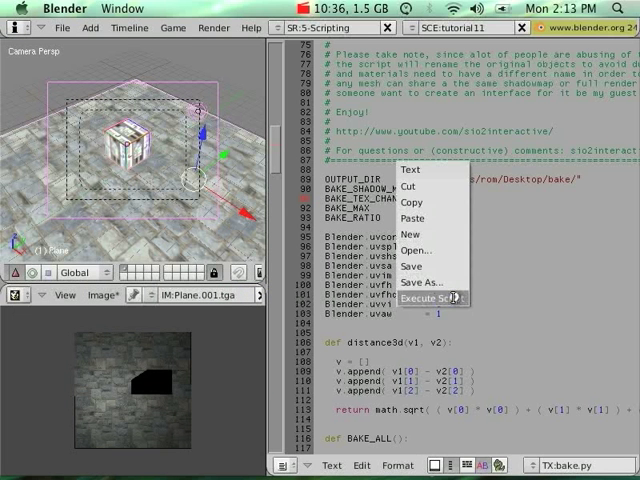
- Execute the texture-baking Python script on the cube-on-plane scene
left_click(428, 296)
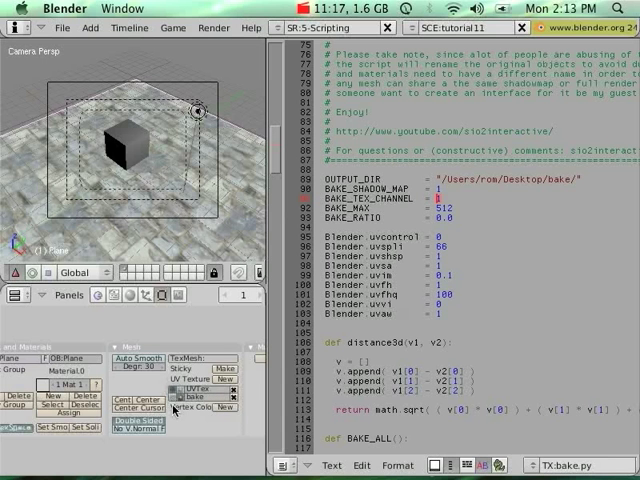
mouse_move(148, 188)
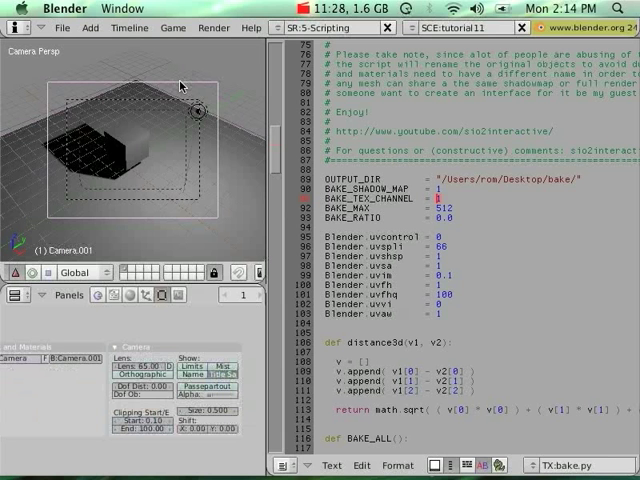
- Point the SIO2 exporter's output directory at SIO2_SDK_v1_2/data
key("n")
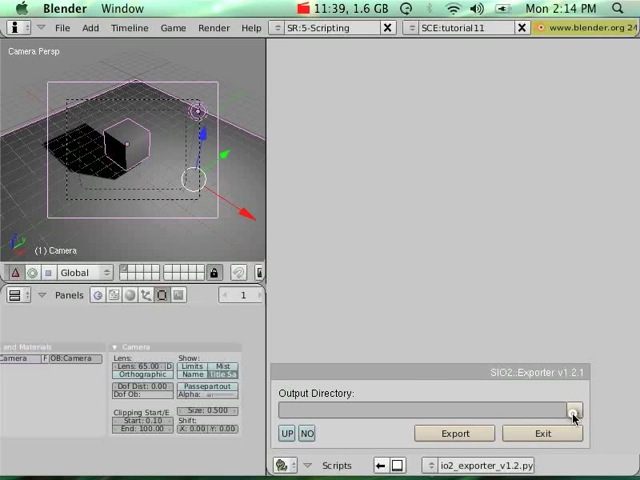
left_click(574, 412)
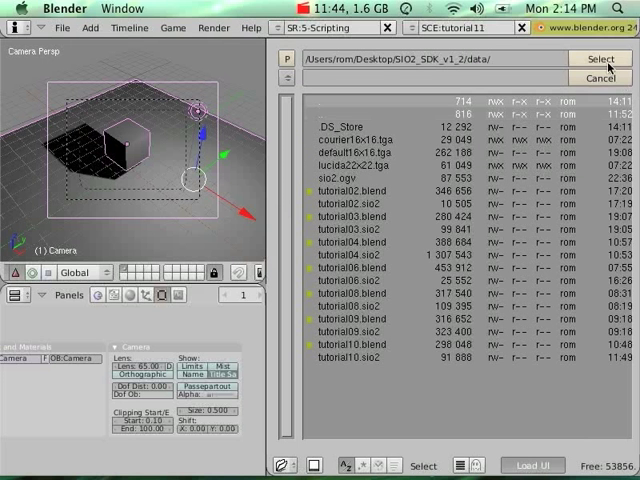
left_click(600, 58)
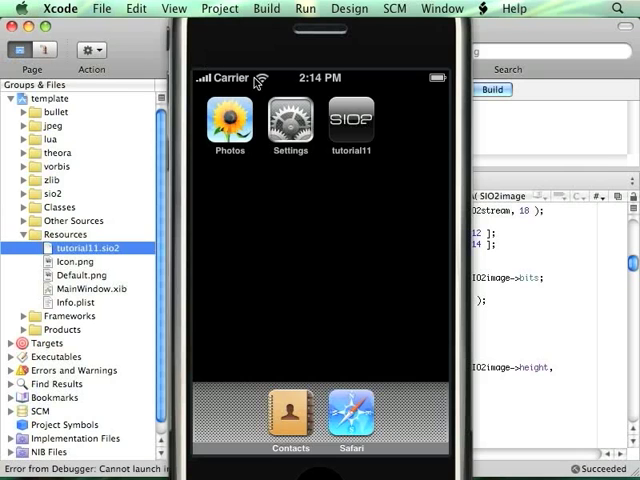
- Launch tutorial11 in the simulator to view the cube with its baked shadow
left_click(208, 52)
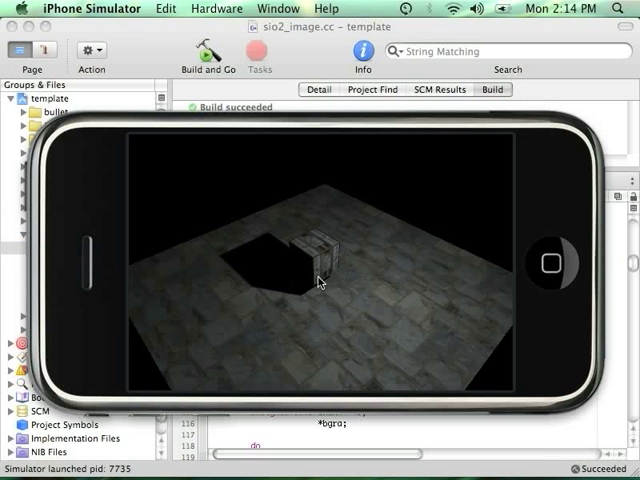
mouse_move(332, 284)
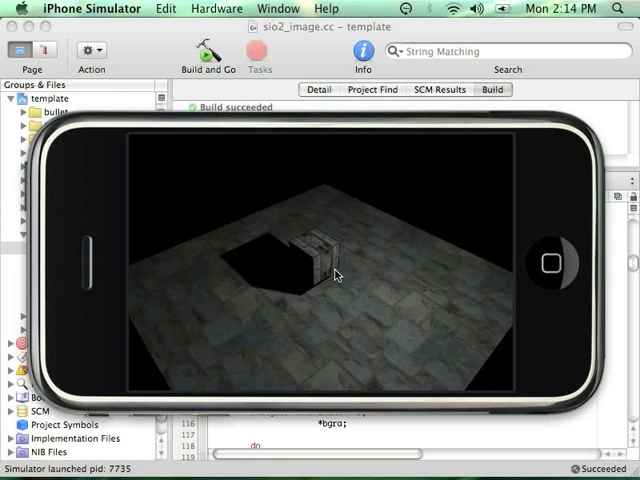
mouse_move(338, 258)
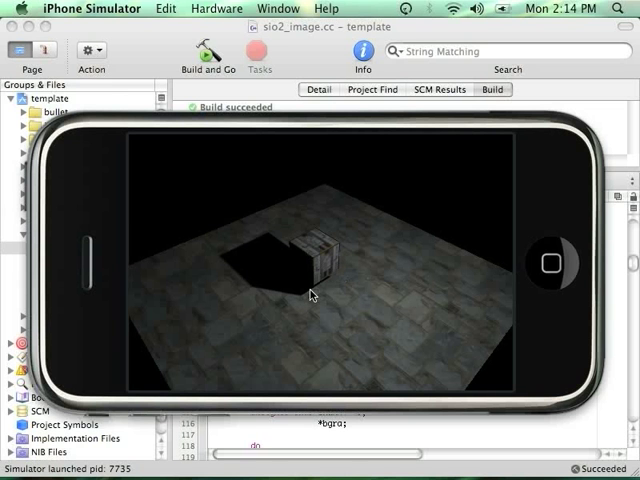
mouse_move(552, 132)
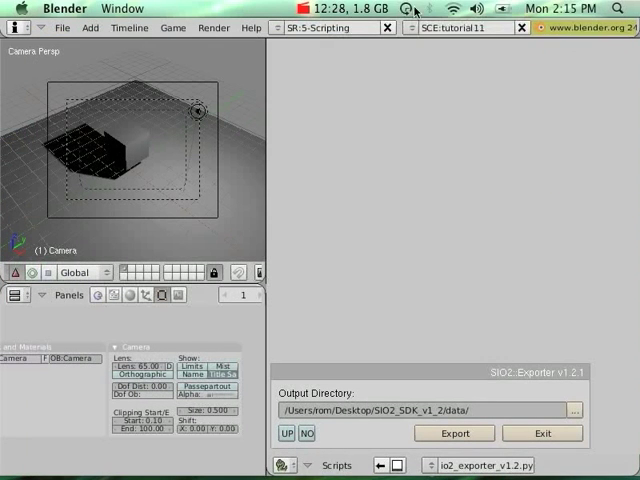
mouse_move(332, 108)
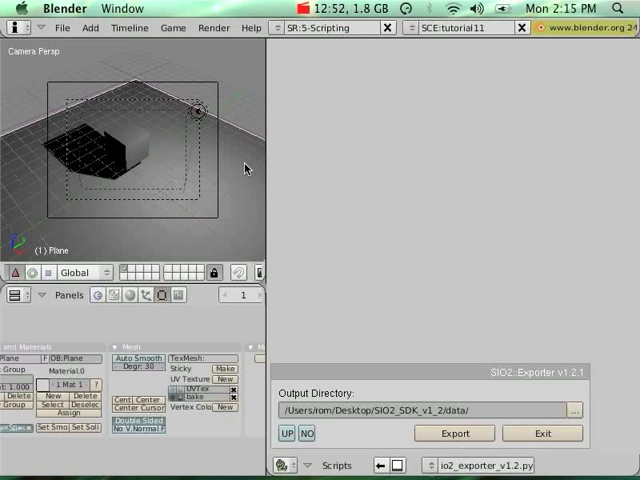
mouse_move(124, 316)
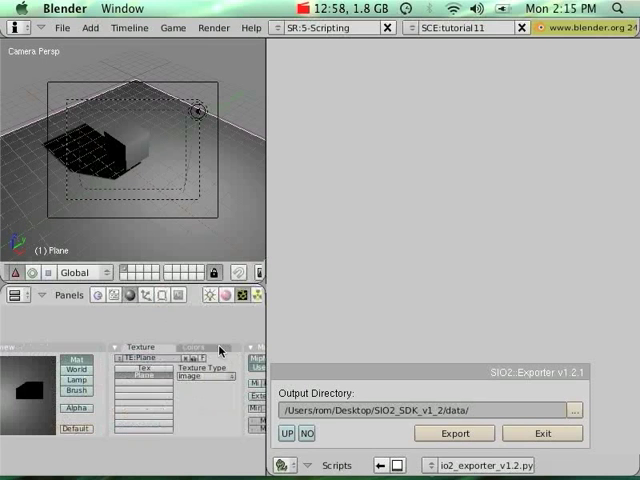
mouse_move(216, 416)
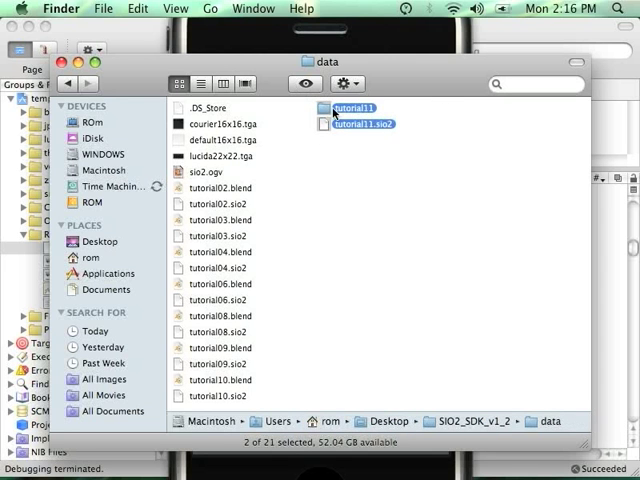
- Move tutorial11 and tutorial11.sio2 from the SDK data folder to the Trash
right_click(356, 108)
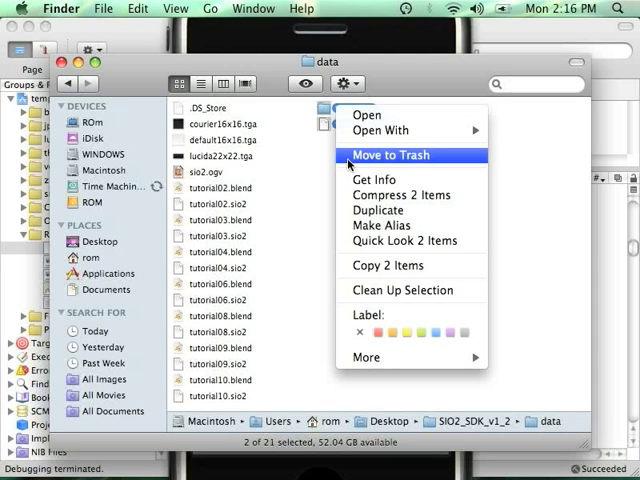
left_click(388, 156)
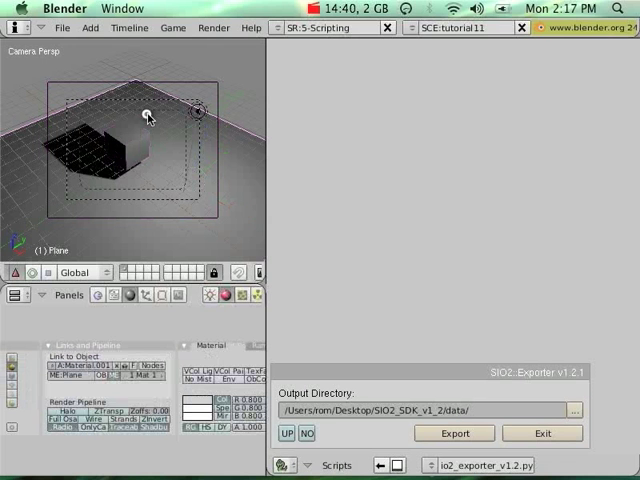
mouse_move(138, 120)
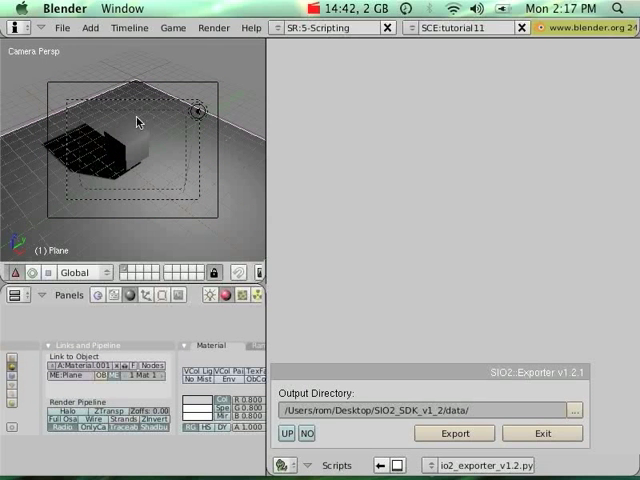
mouse_move(16, 170)
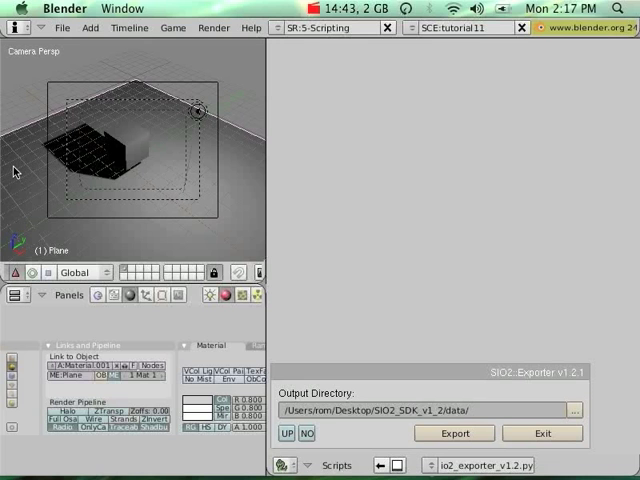
mouse_move(166, 156)
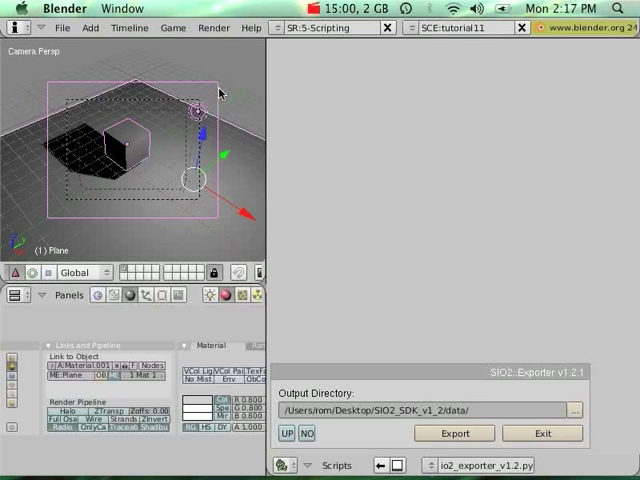
mouse_move(216, 94)
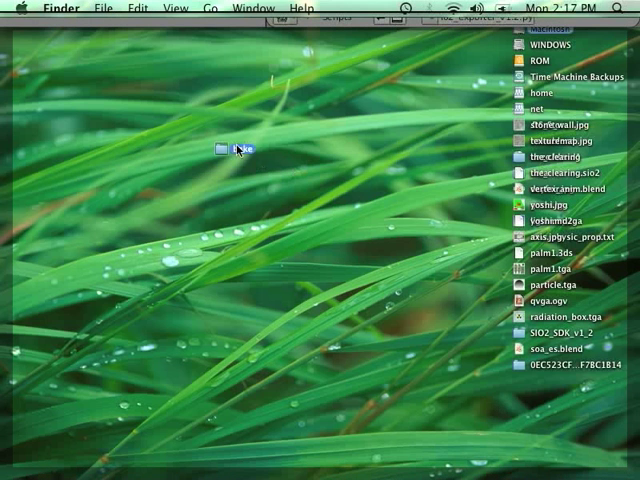
- Open the Desktop bake folder and bring up actions for Cube.001.tga
double_click(222, 148)
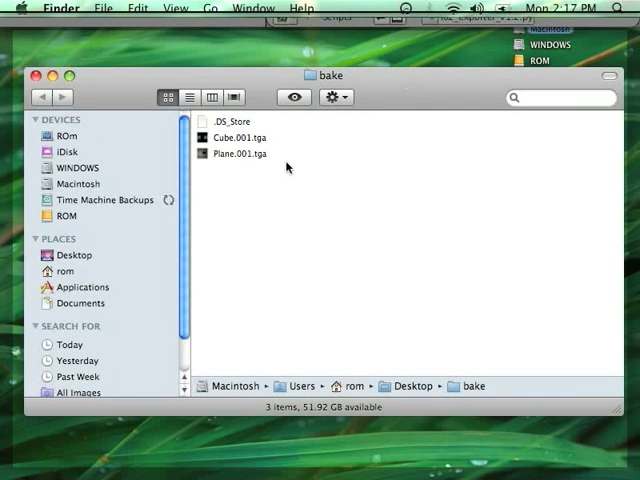
right_click(238, 138)
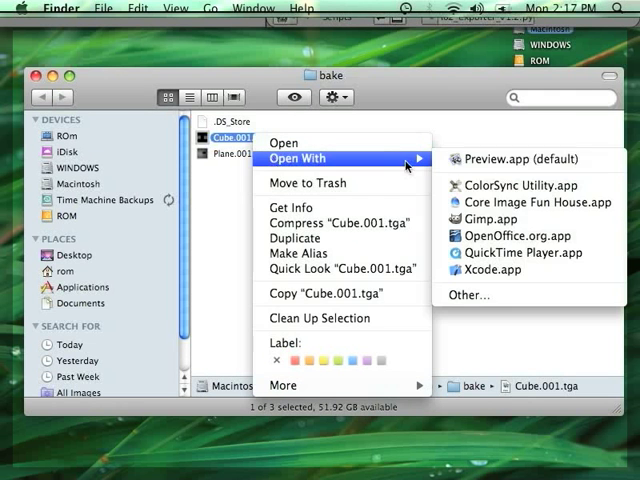
- Open Cube.001.tga with GIMP via Open With
left_click(494, 218)
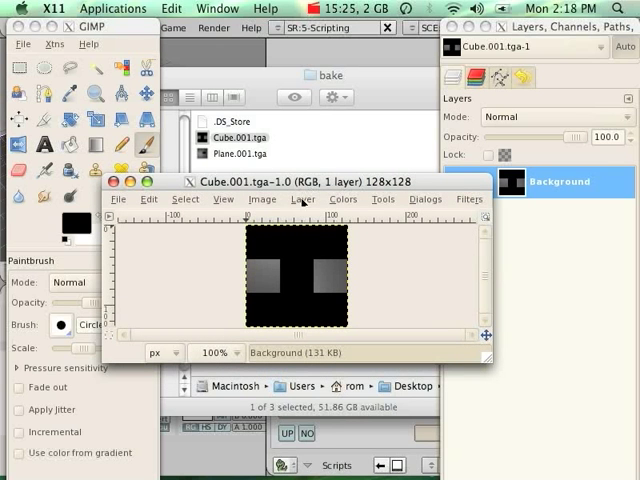
- Convert Cube.001.tga to Grayscale through Image > Mode
left_click(262, 200)
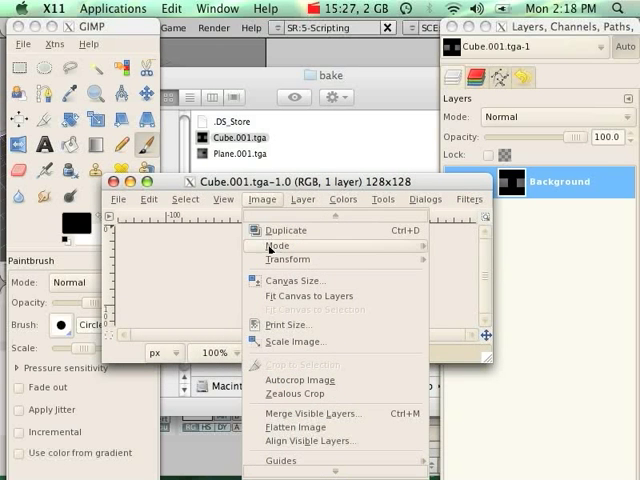
left_click(276, 246)
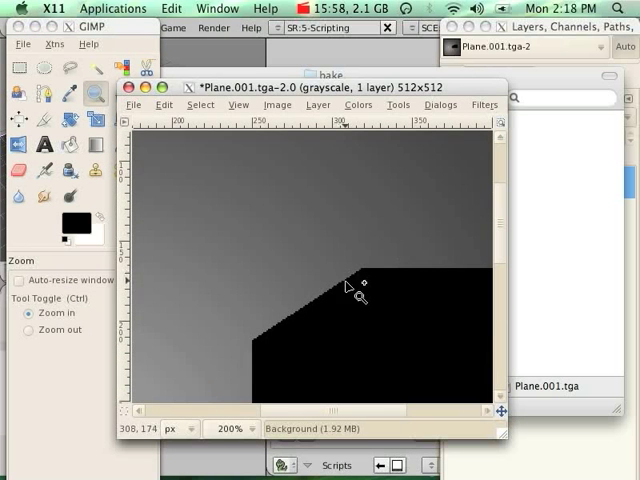
mouse_move(310, 304)
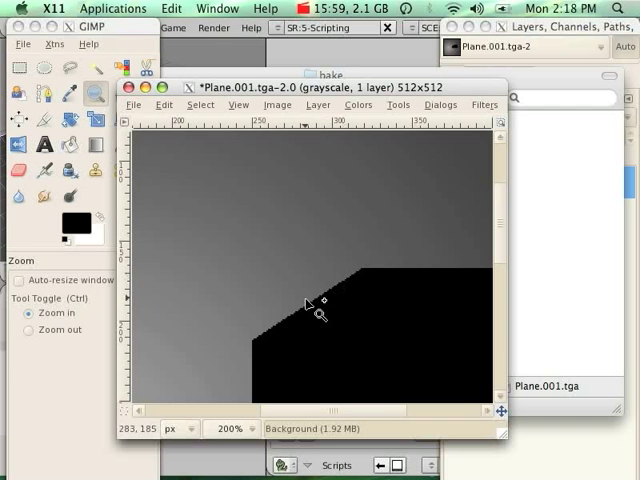
- Zoom in on the jagged shadow edge of Plane.001.tga before blurring it
left_click(484, 104)
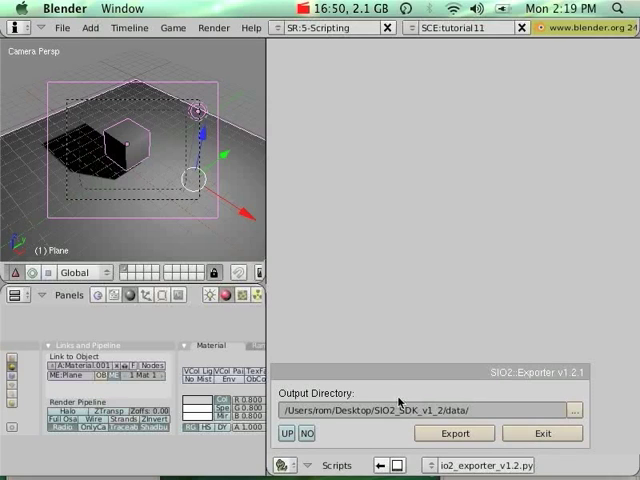
- Export the scene with the SIO2 Exporter into the SDK data folder
left_click(454, 432)
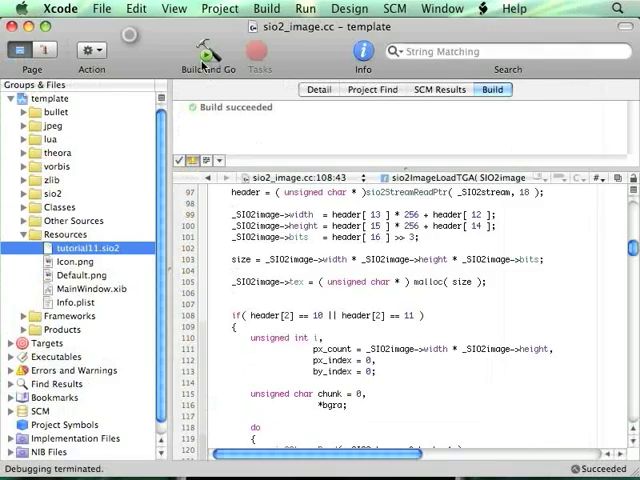
- Build and run in Xcode, then launch tutorial11 with the re-exported shadow
left_click(204, 52)
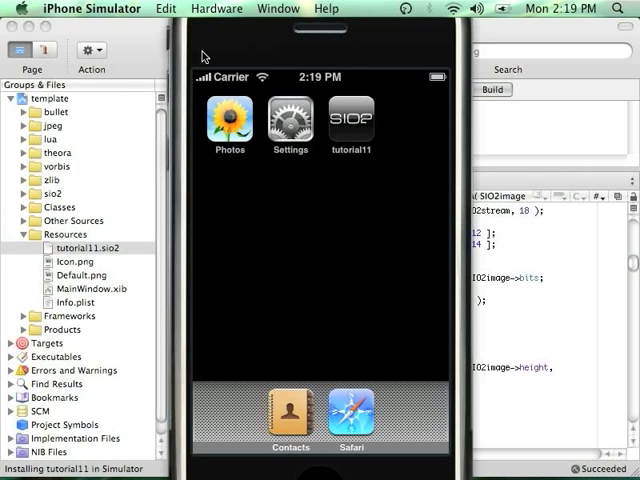
left_click(210, 56)
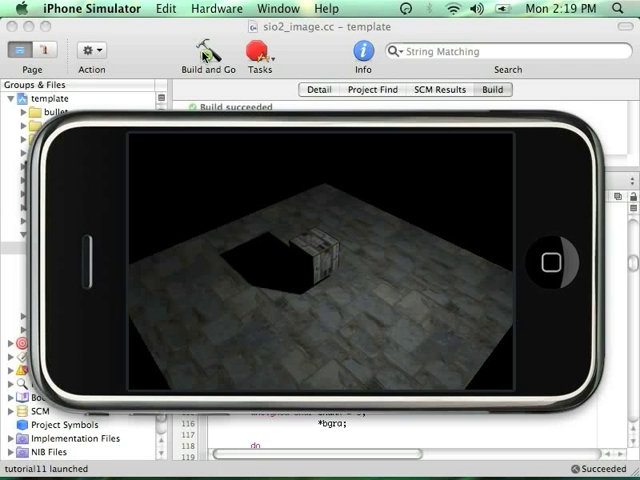
mouse_move(222, 266)
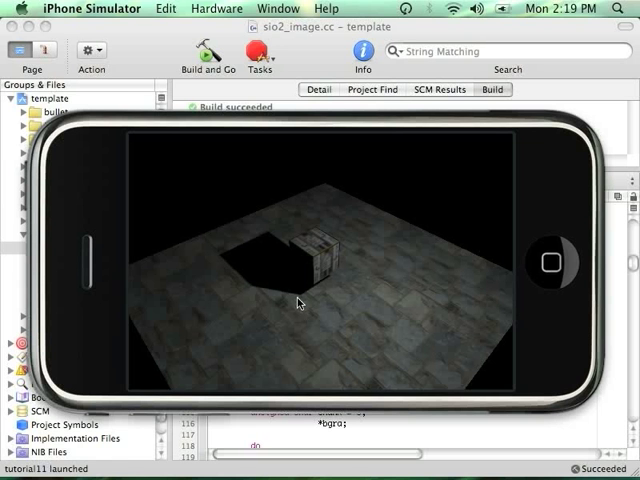
mouse_move(222, 264)
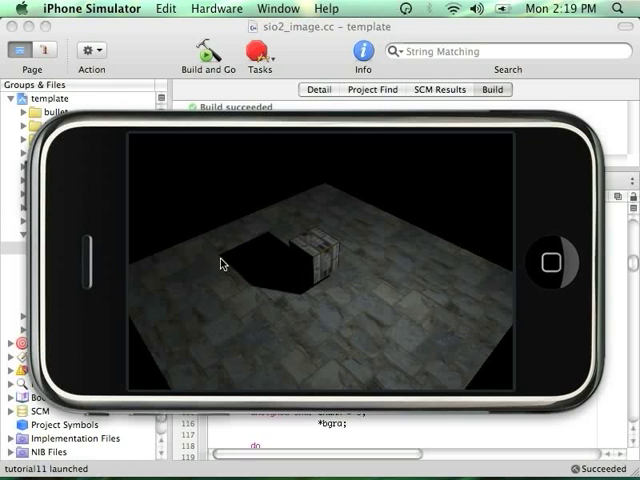
mouse_move(266, 304)
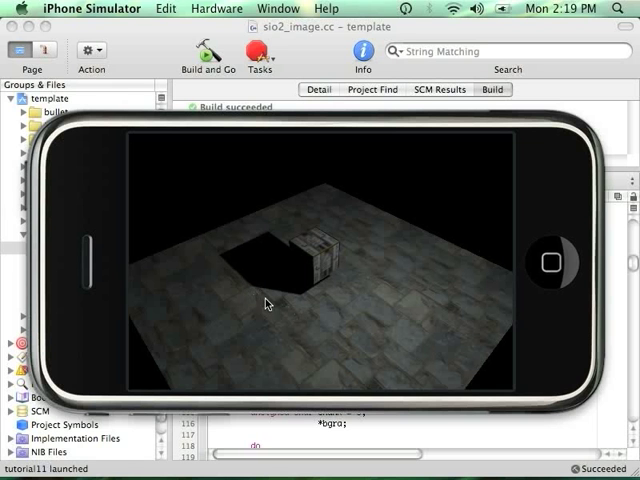
mouse_move(588, 258)
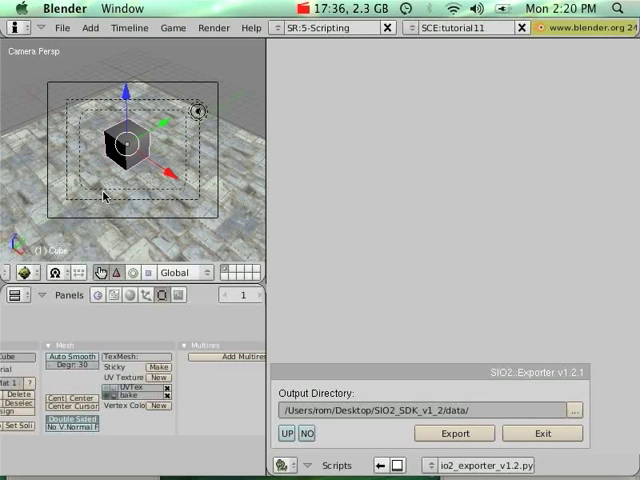
mouse_move(110, 184)
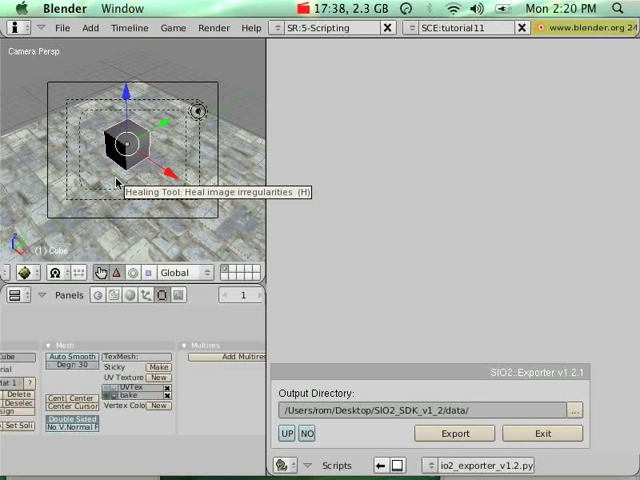
mouse_move(136, 216)
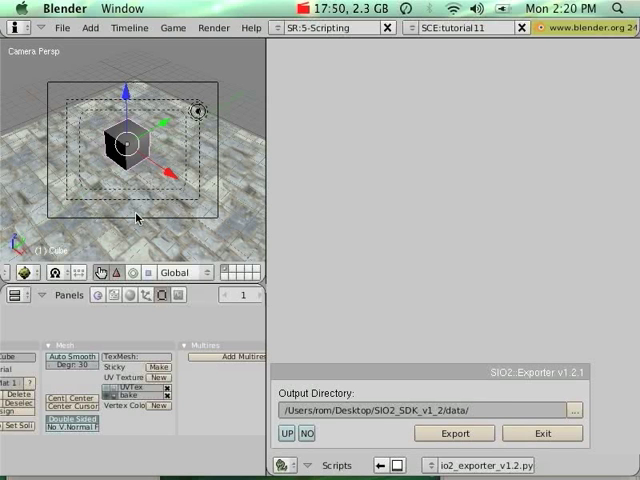
mouse_move(288, 232)
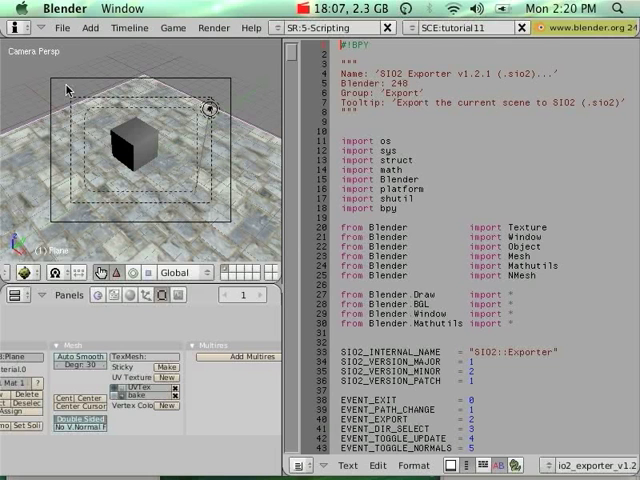
mouse_move(8, 164)
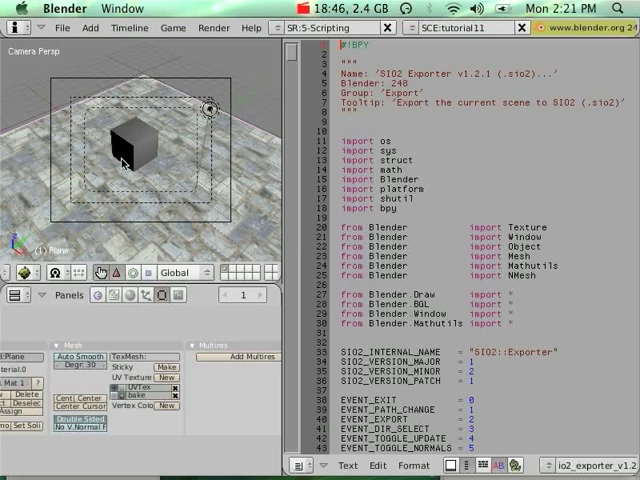
mouse_move(122, 164)
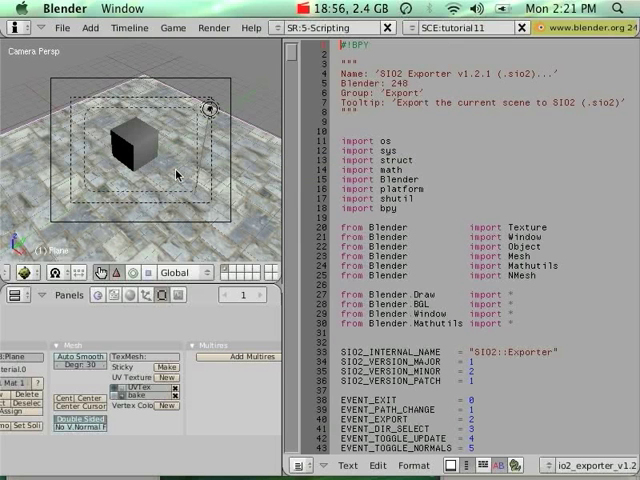
- Show the sio2_exporter_v1.2.py source in the Text Editor beside the 3D view
left_click(304, 8)
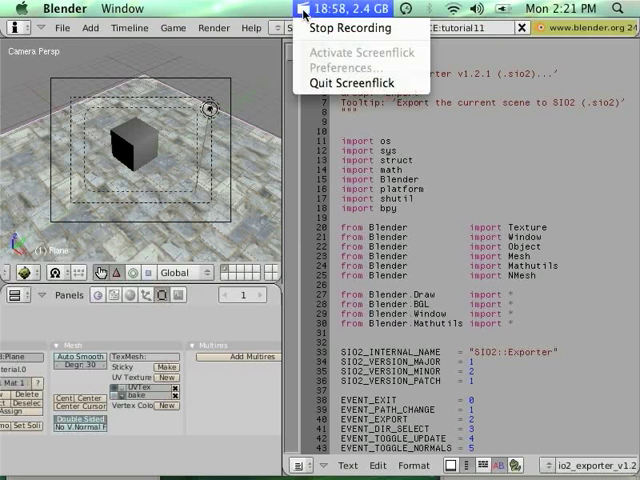